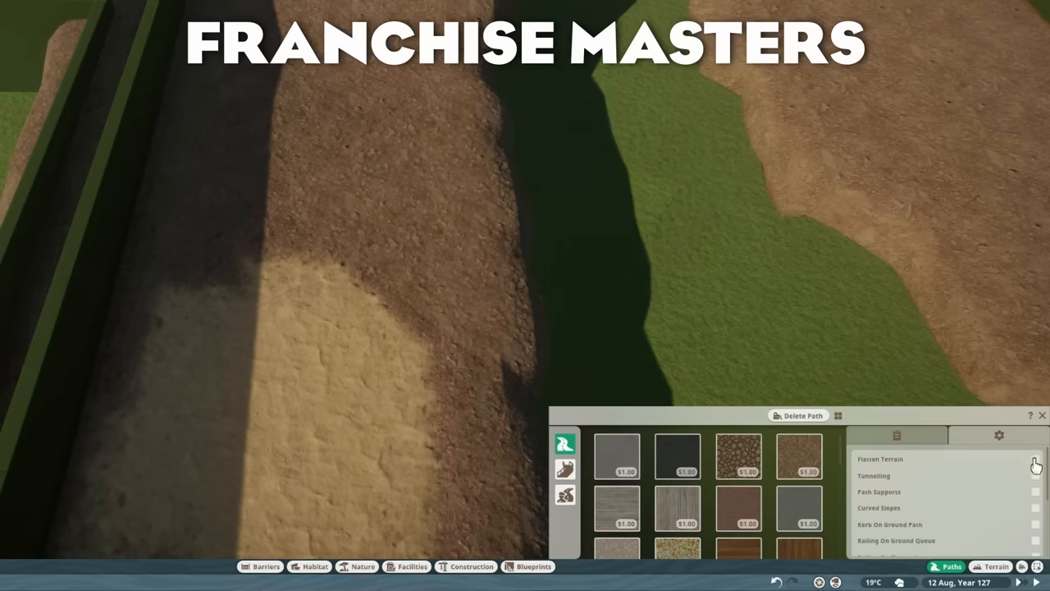
Toggle the Flatten Terrain setting for newly laid paths.
left_click(1036, 458)
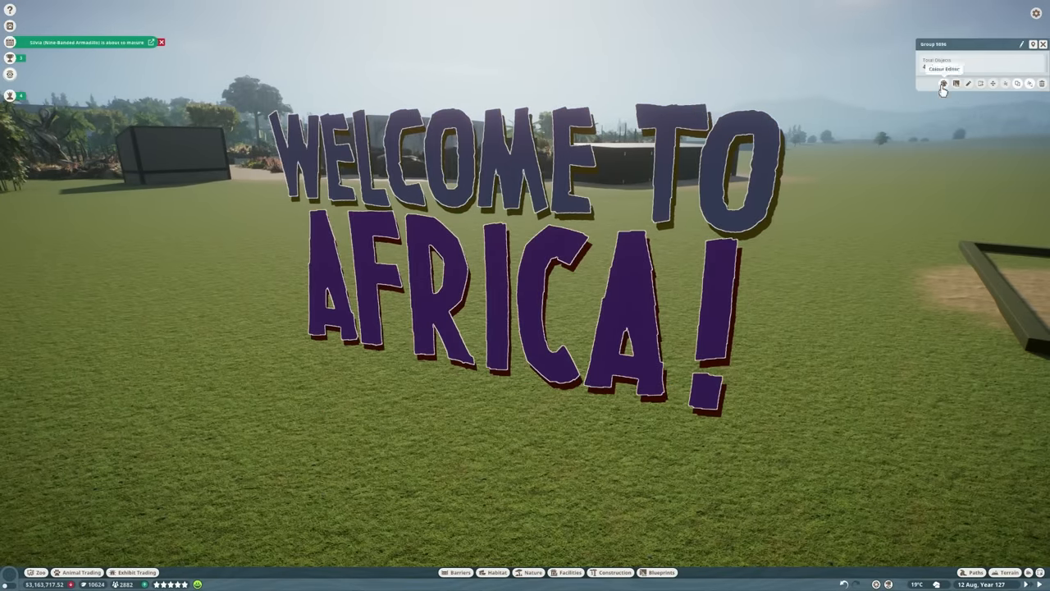
Begin recolouring the grouped Welcome to Africa lettering.
left_click(942, 83)
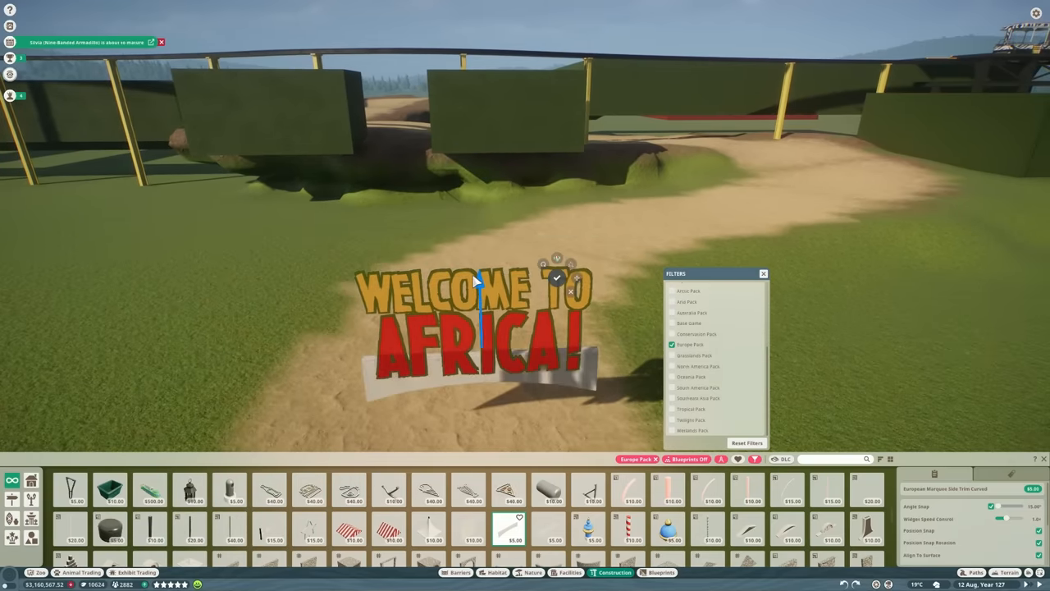
Lift the Welcome to Africa sign piece higher above the entrance path.
left_click_drag(476, 279, 845, 255)
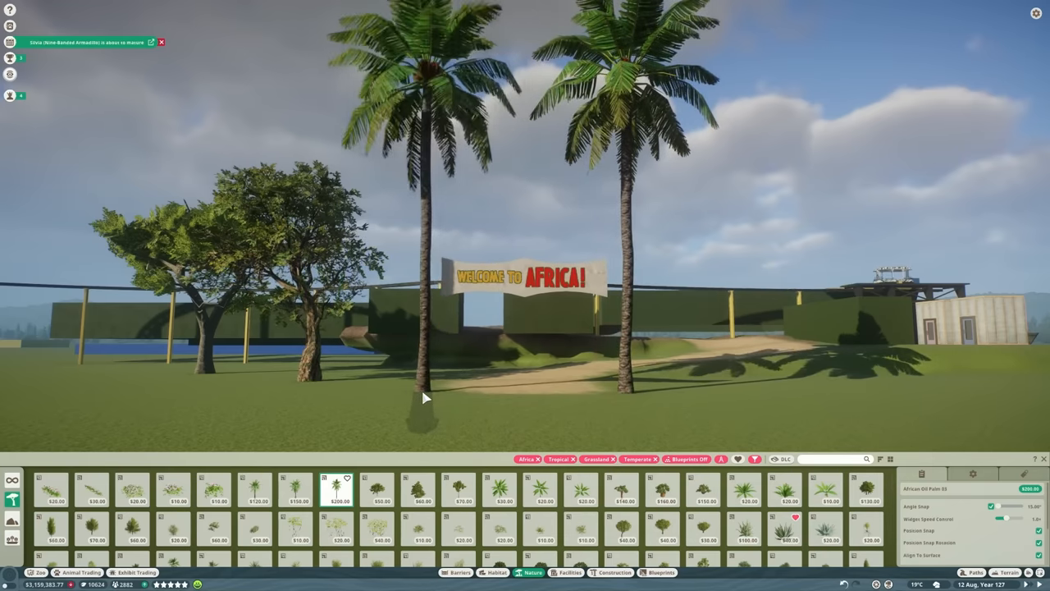
Plant another African Oil Palm beside the entrance path.
left_click(425, 400)
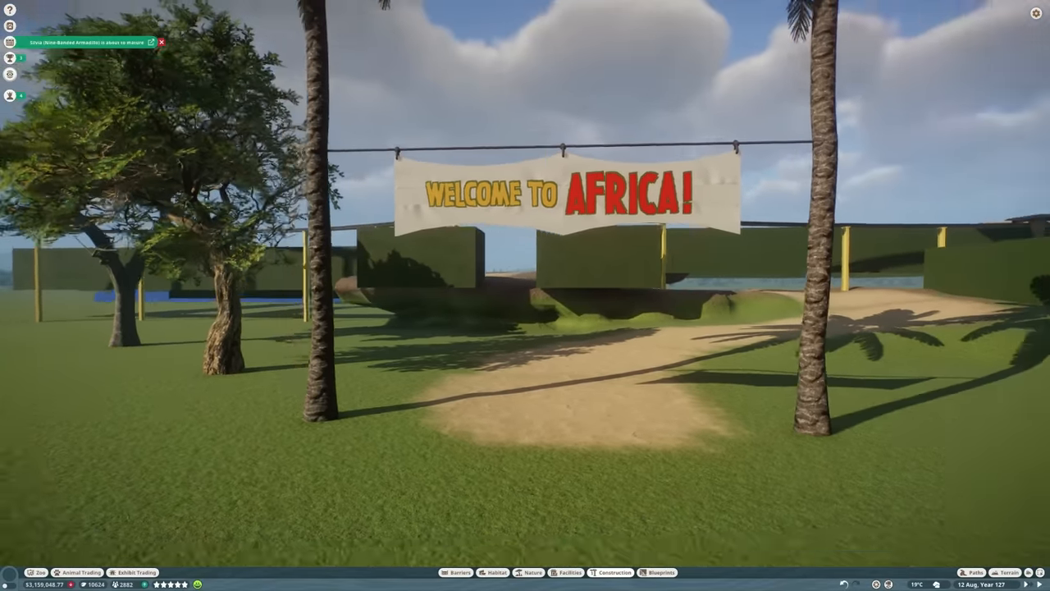
Place a large rope coil around the palm trunk at the wire height.
left_click(615, 572)
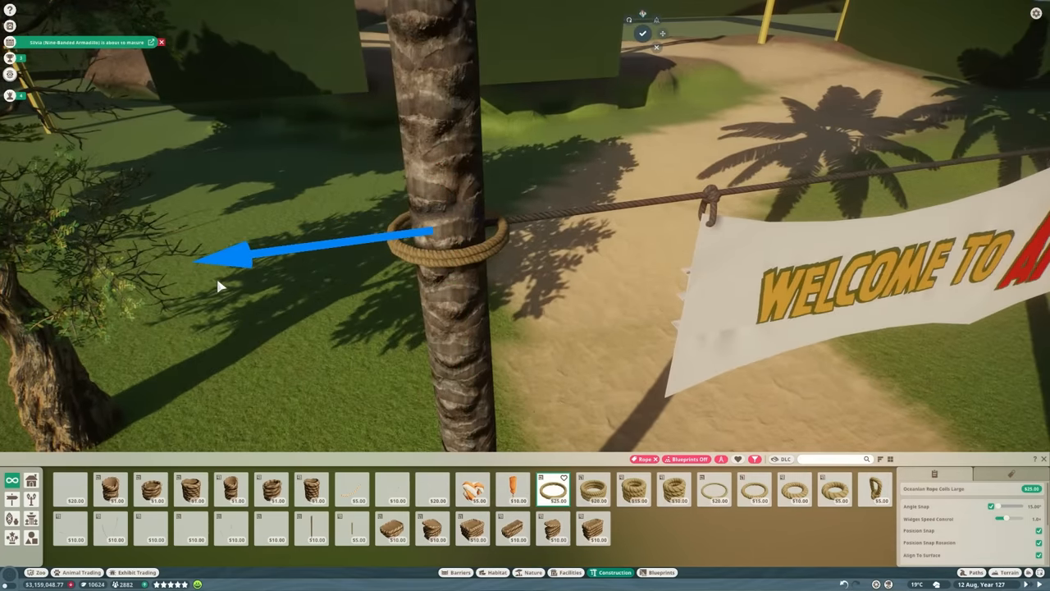
left_click(593, 488)
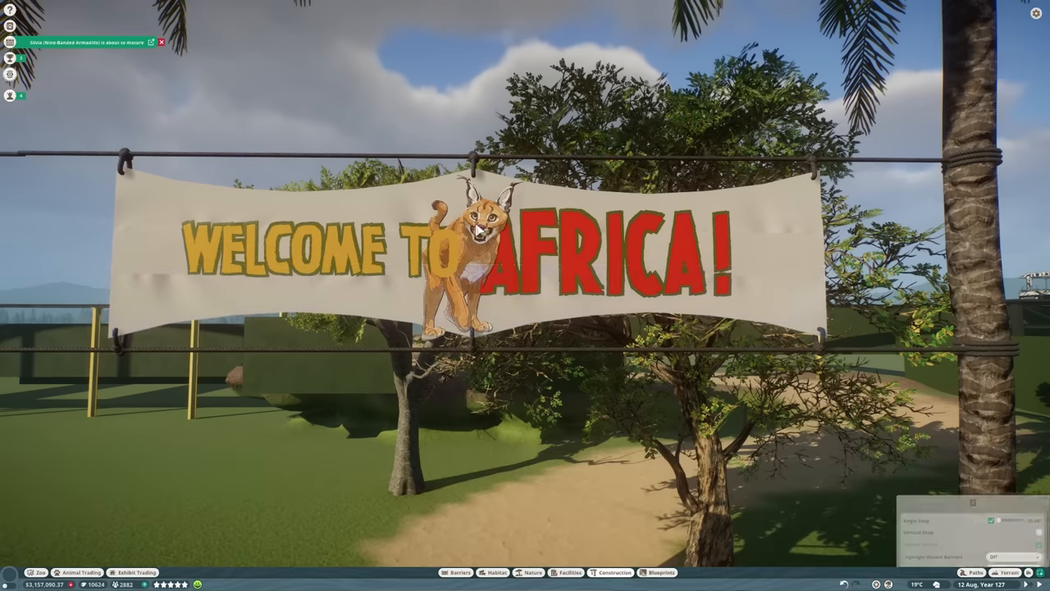
Set the caracal cut-out onto the banner between TO and AFRICA!
left_click(472, 238)
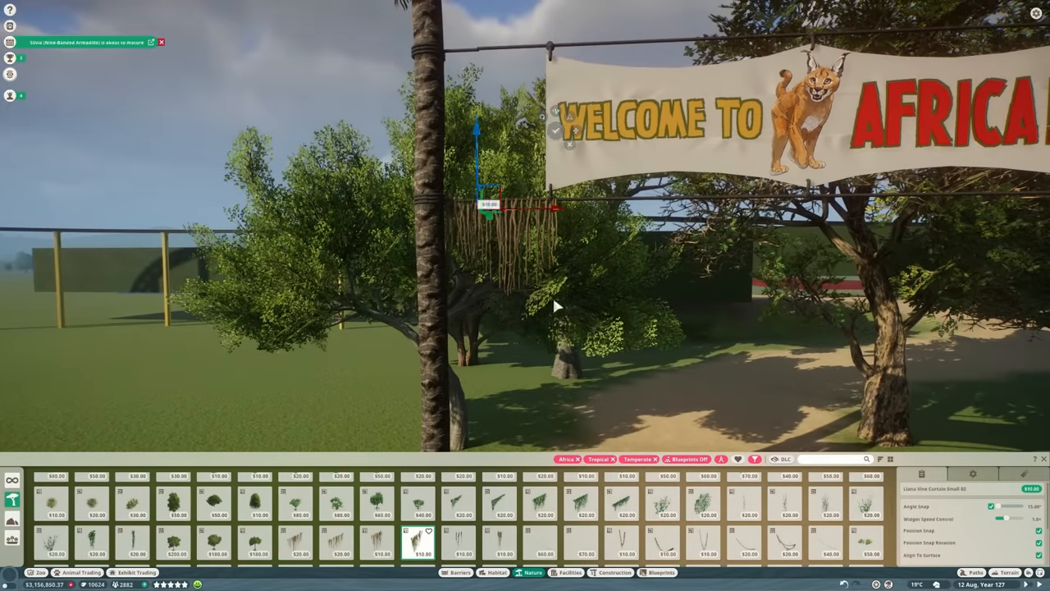
Hang a liana vine curtain below the banner and plant tree ferns beside the entrance.
left_click(339, 545)
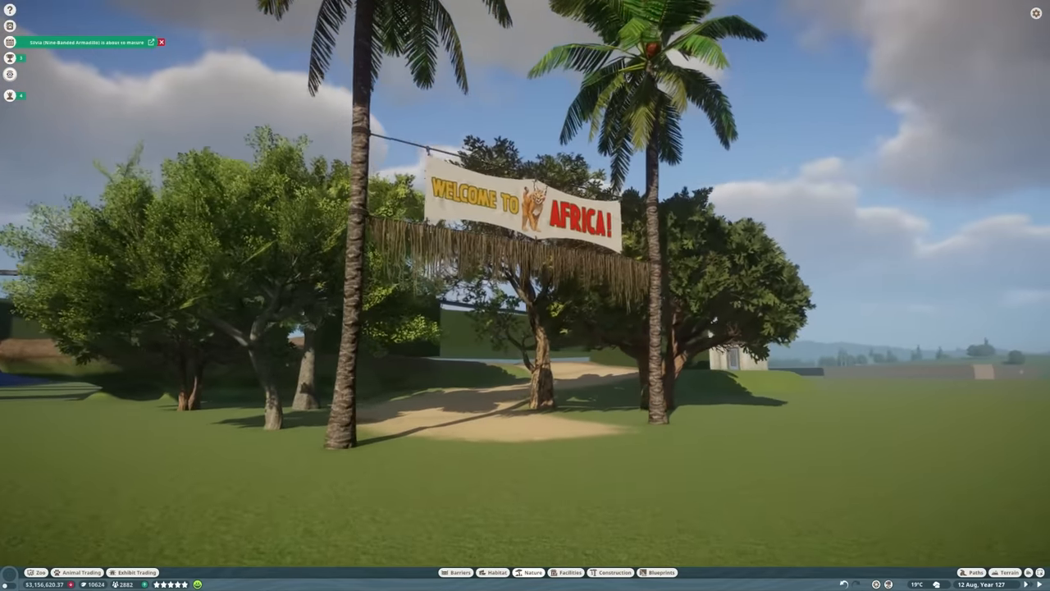
left_click(532, 571)
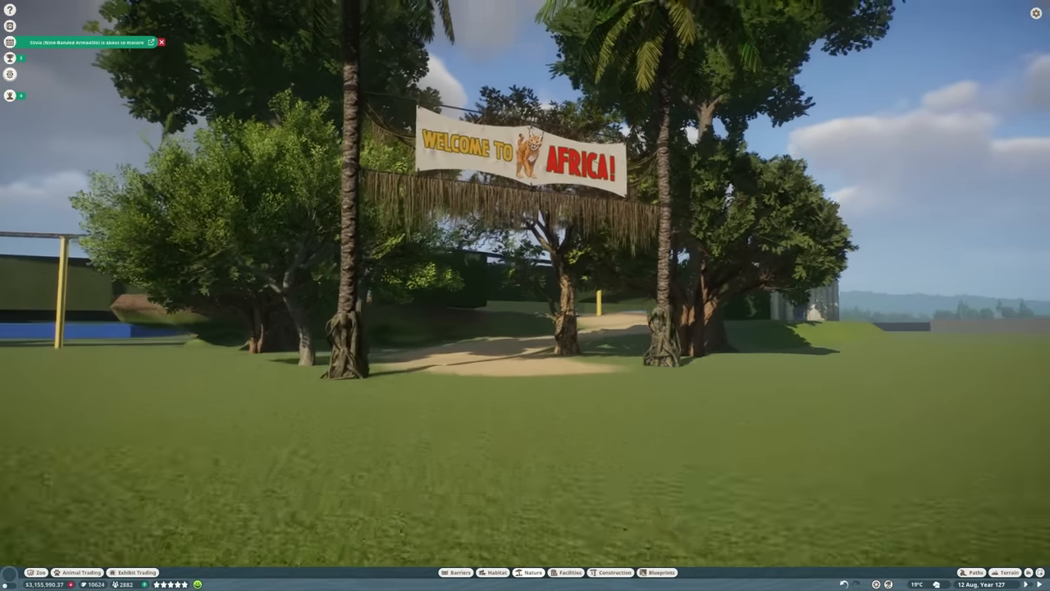
left_click(533, 572)
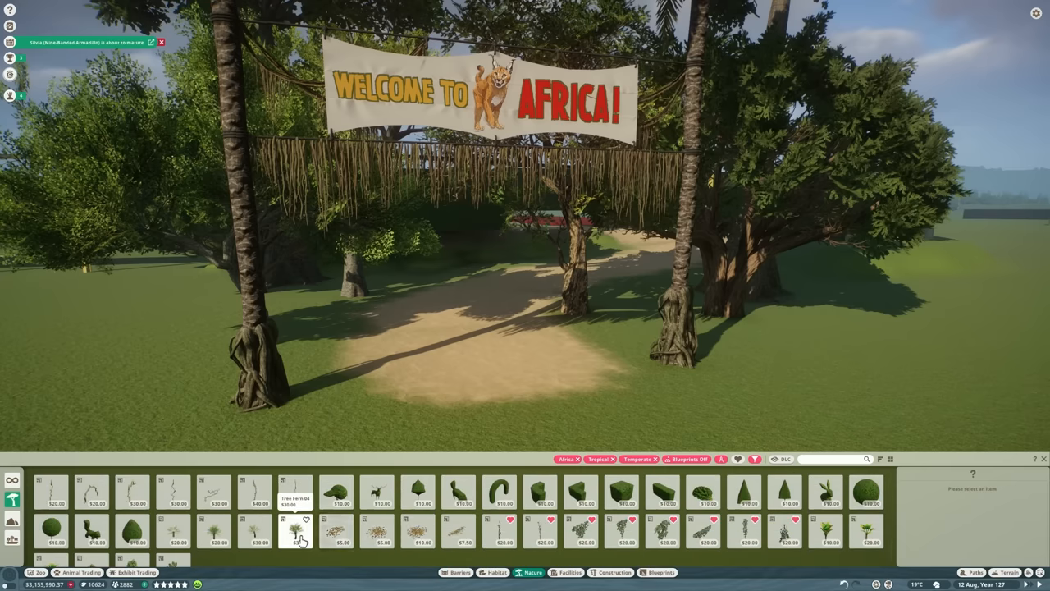
left_click(295, 530)
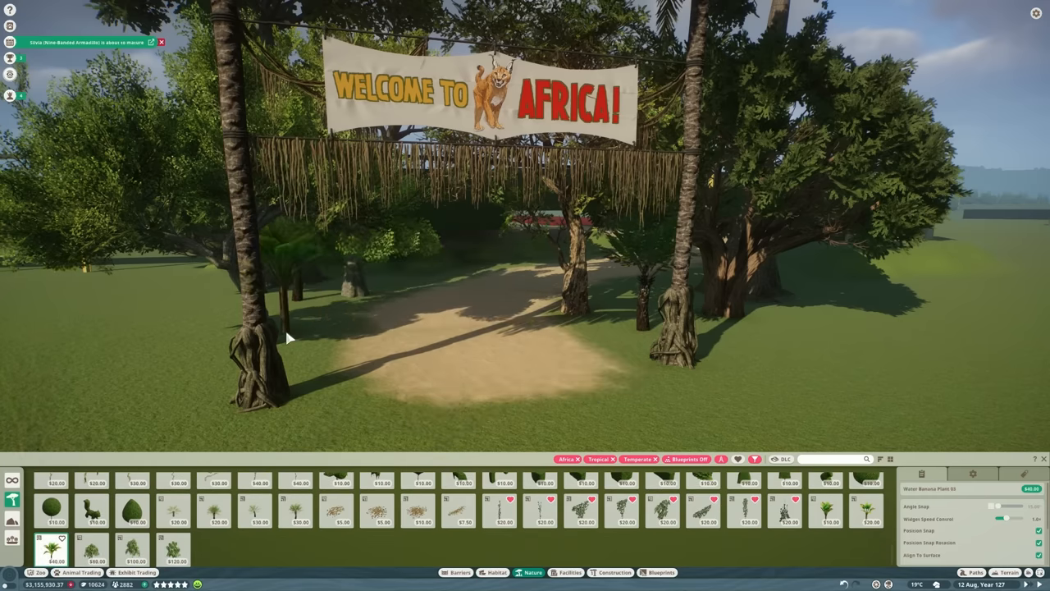
left_click(175, 550)
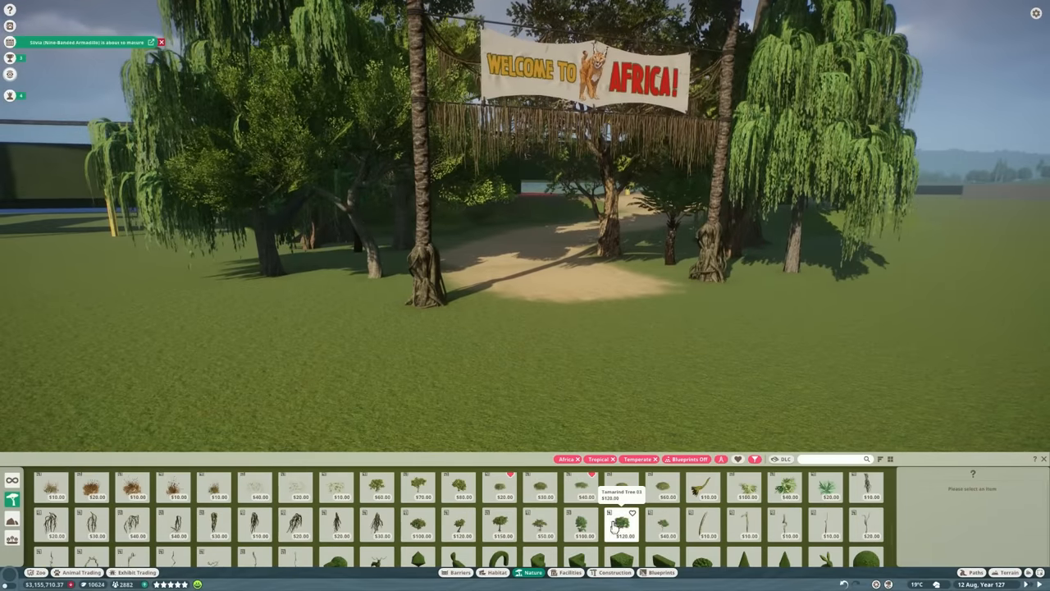
Position a leafy Scaevola bush beside the entrance path.
left_click(663, 488)
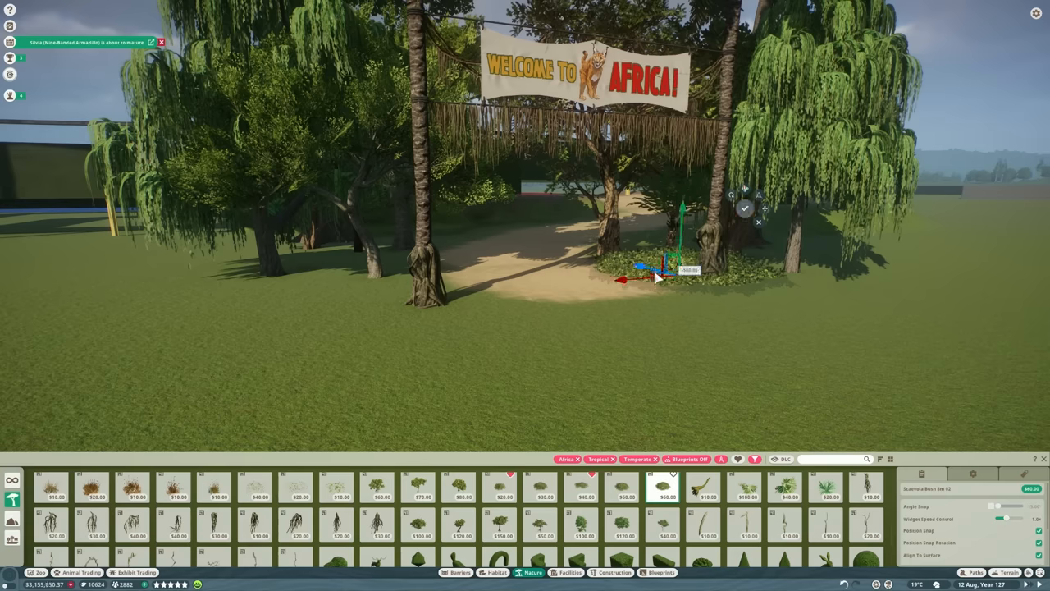
left_click_drag(656, 275, 336, 295)
type("africa")
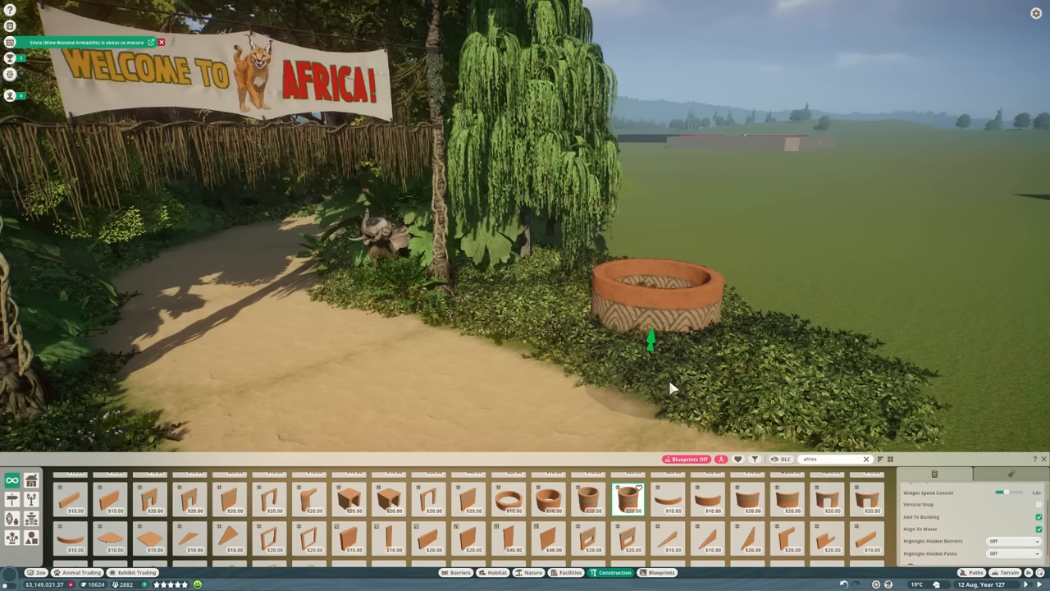
left_click(648, 295)
type("vine")
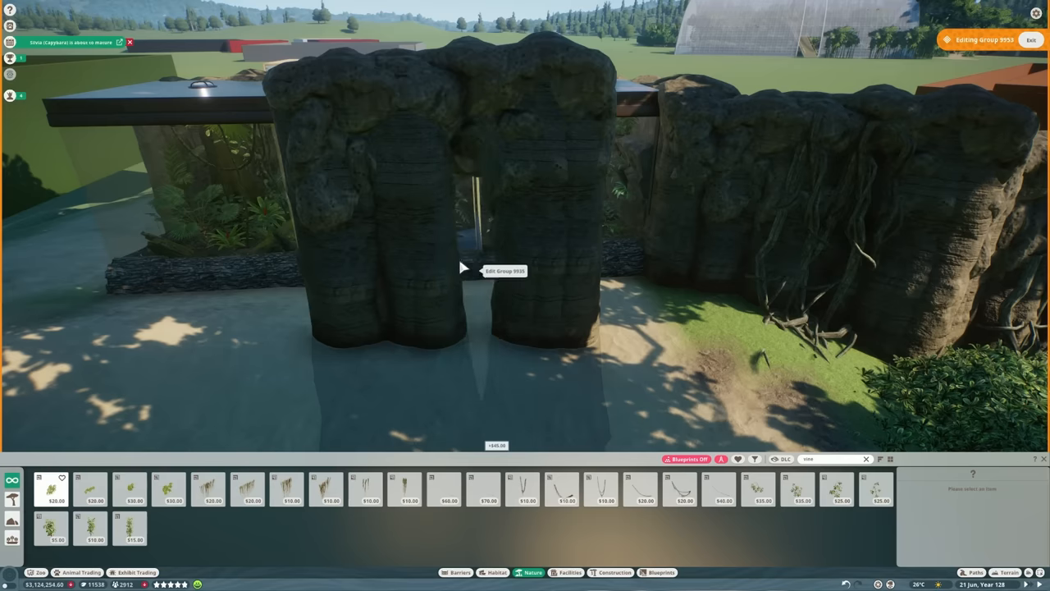
Place a rock pillar piece in front of the exhibit viewing area.
left_click(509, 263)
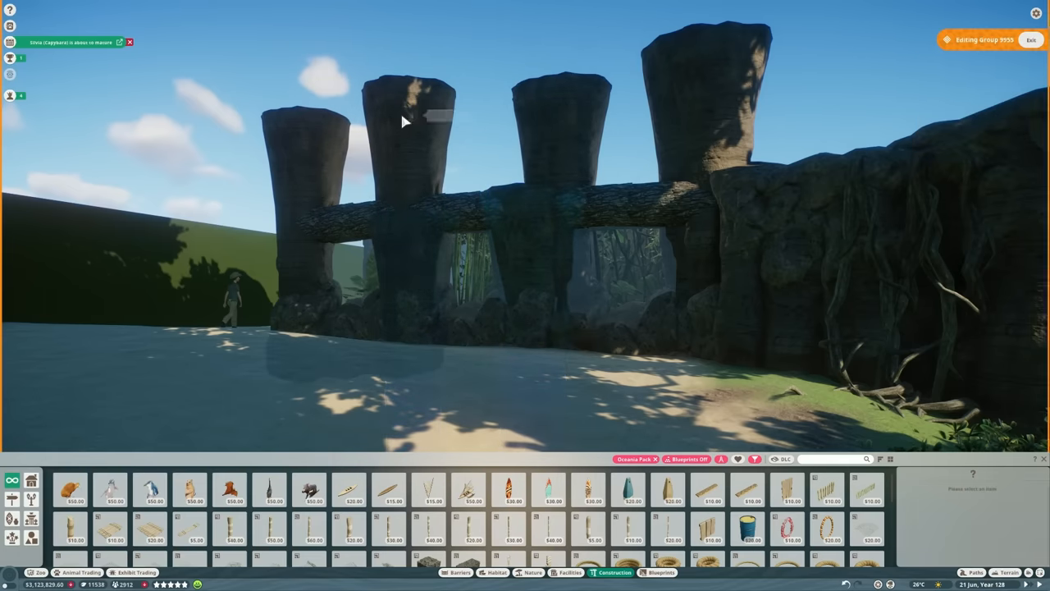
Place the Twilight Stalactite 02 rock at the base of the wall opening.
left_click(405, 120)
type("vine")
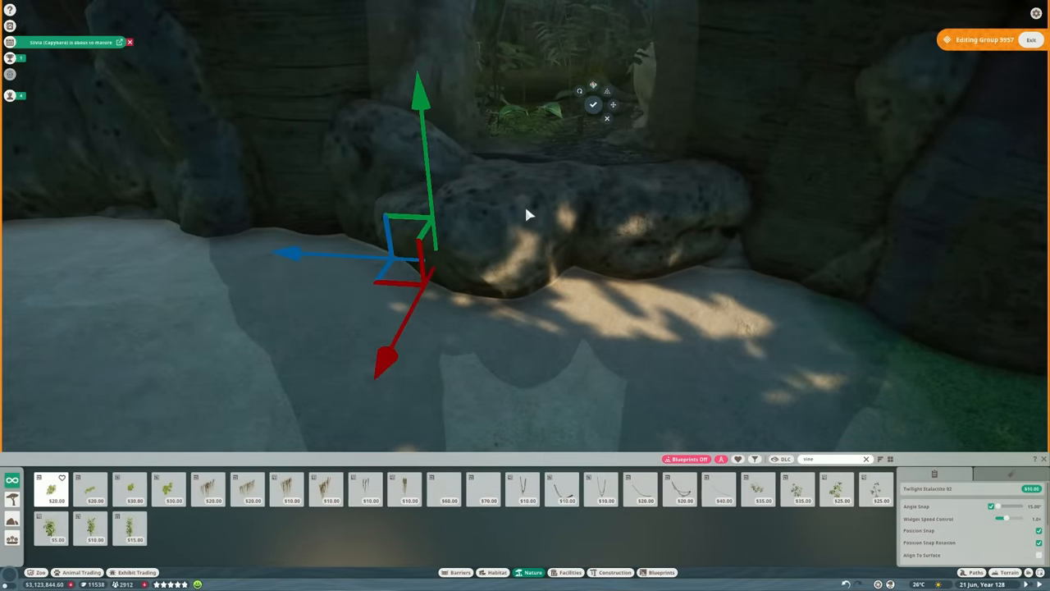
Fix the rock piece at the foot of the viewing opening in the wall.
left_click(402, 490)
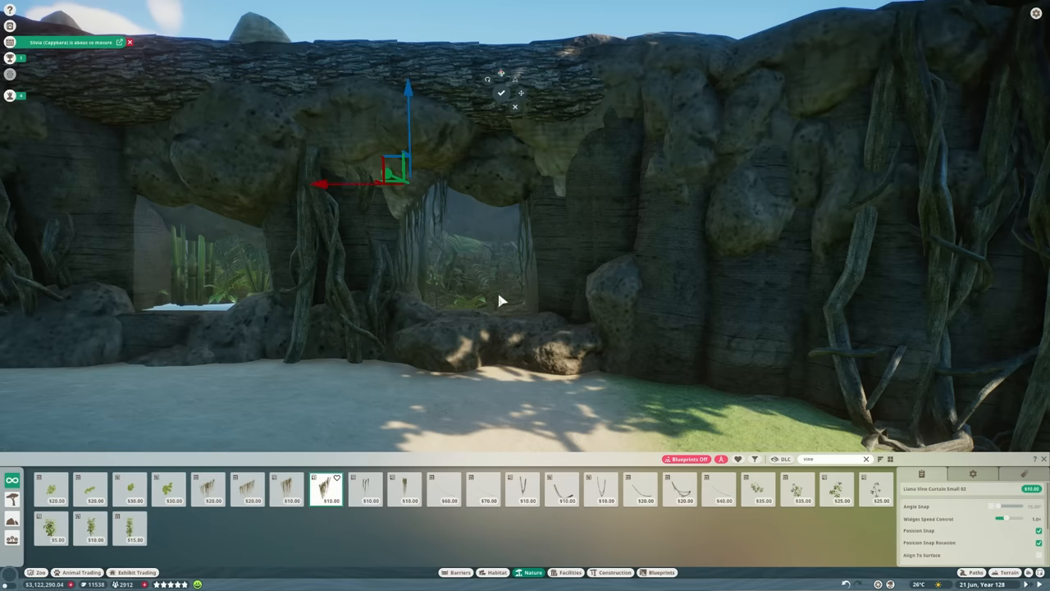
Place the small liana vine over the wall opening, then bring up the fence's colour picker.
left_click(289, 488)
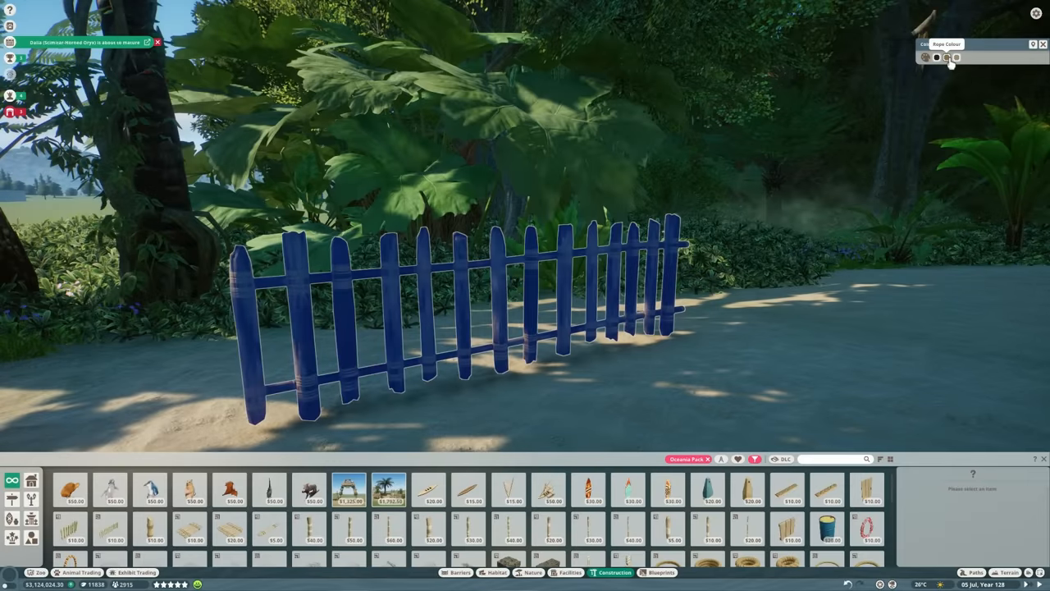
left_click(946, 57)
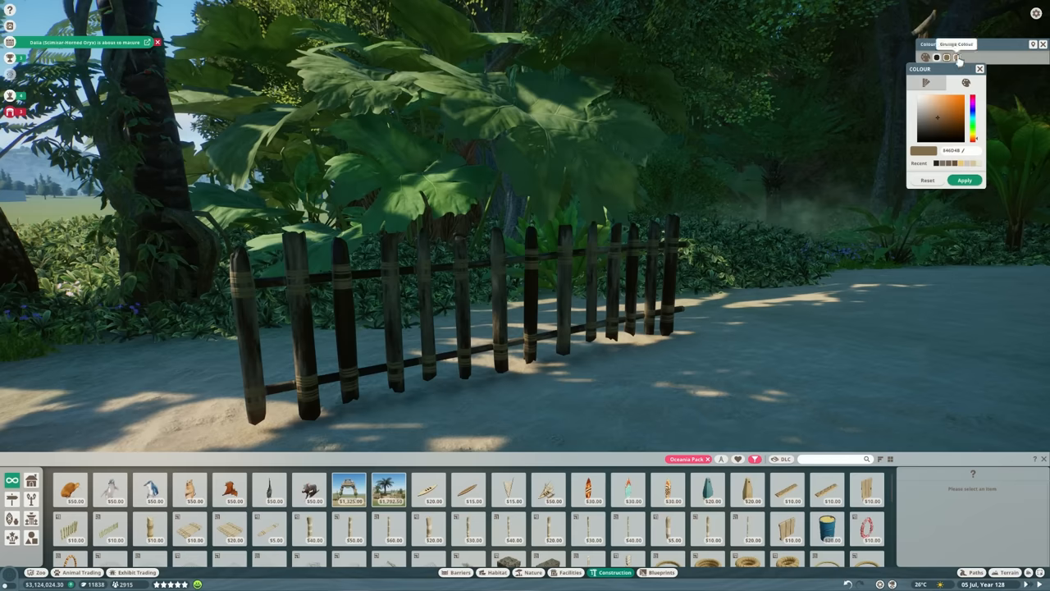